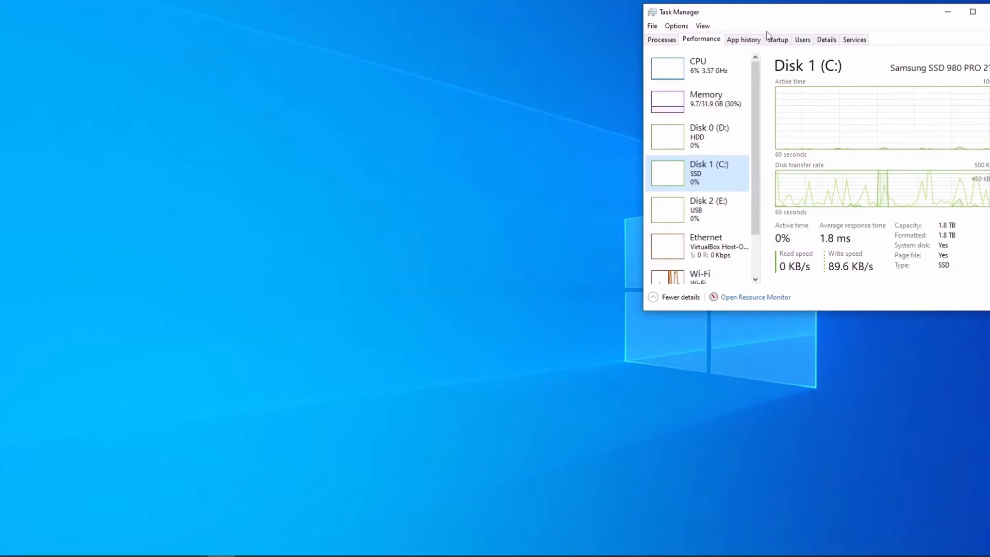
pyautogui.moveTo(445, 186)
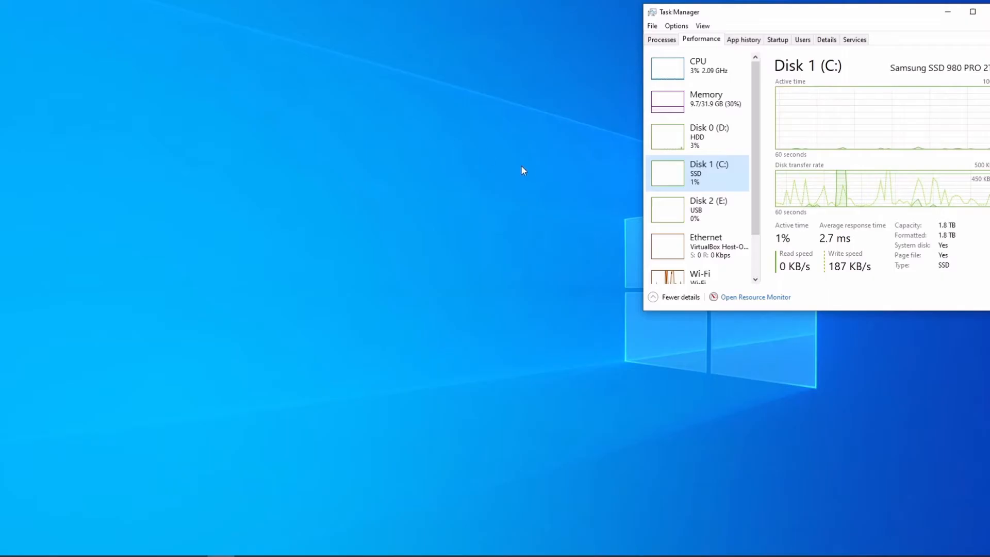
pyautogui.moveTo(694, 171)
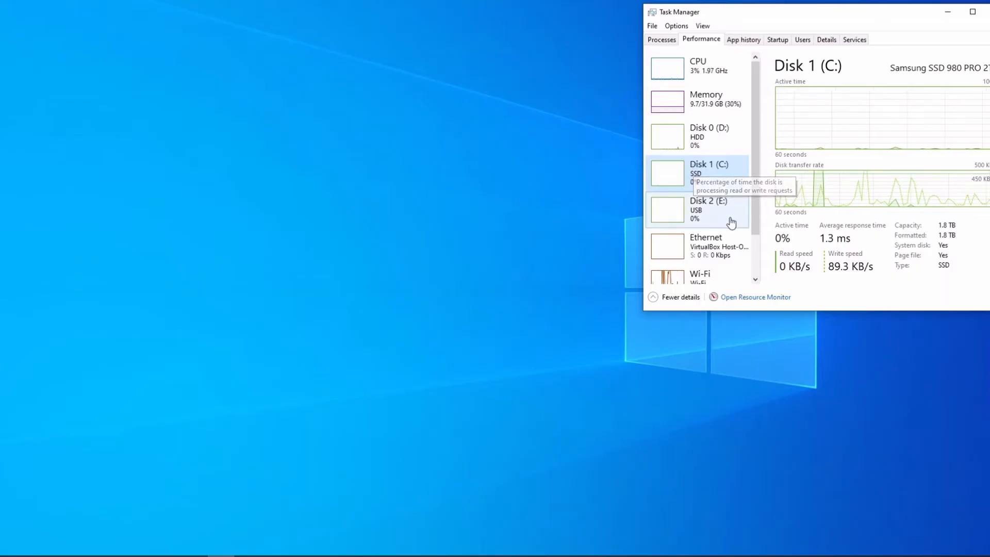
pyautogui.moveTo(714, 189)
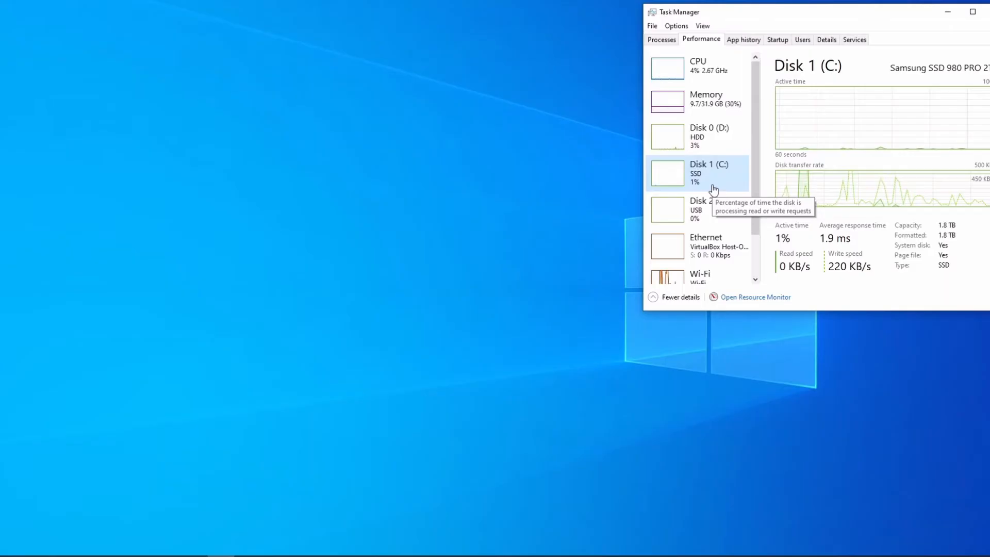
pyautogui.moveTo(568, 188)
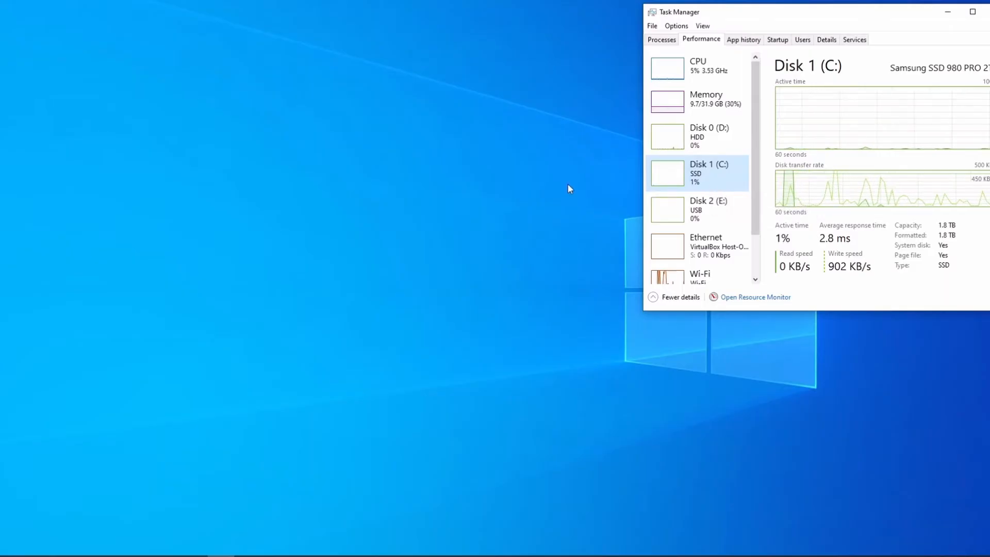
pyautogui.moveTo(523, 201)
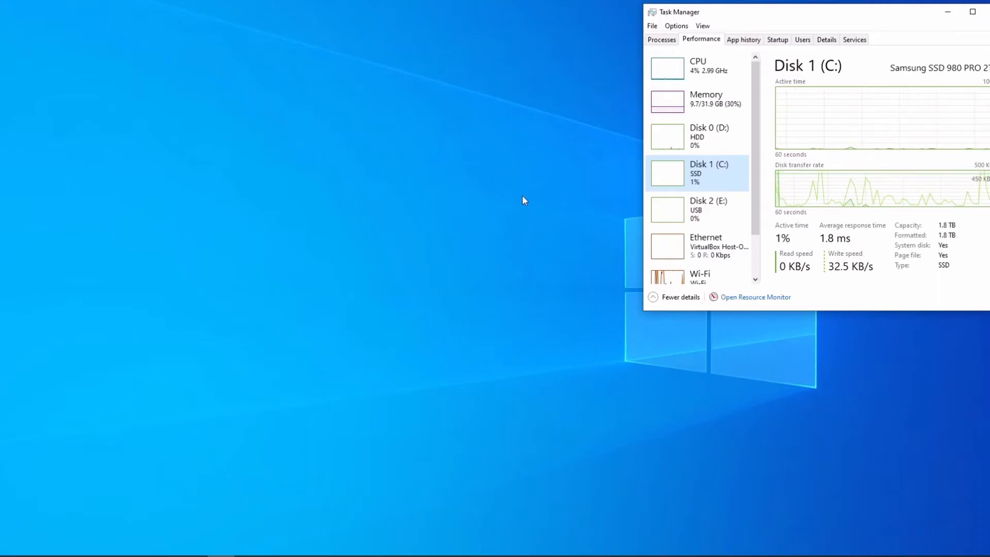
pyautogui.moveTo(711, 180)
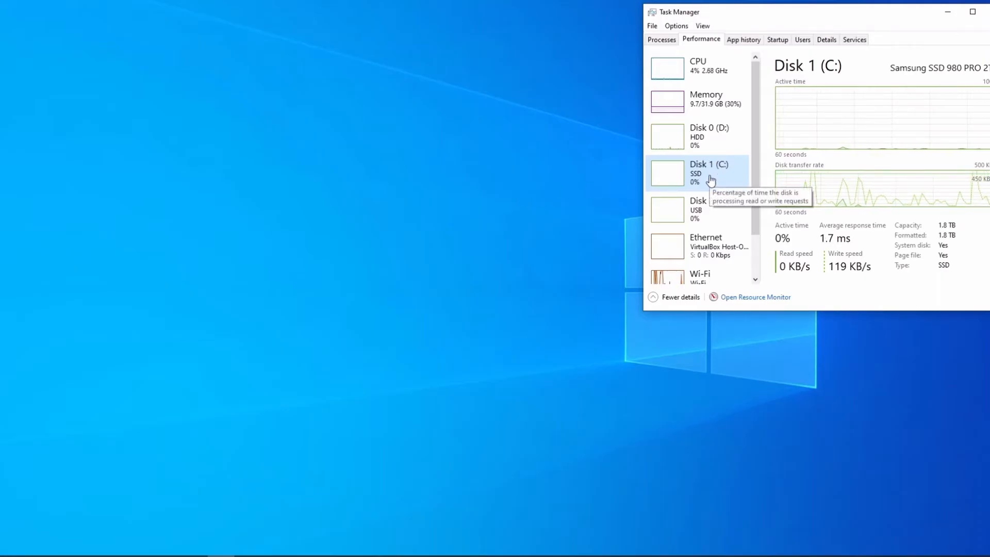
pyautogui.moveTo(555, 181)
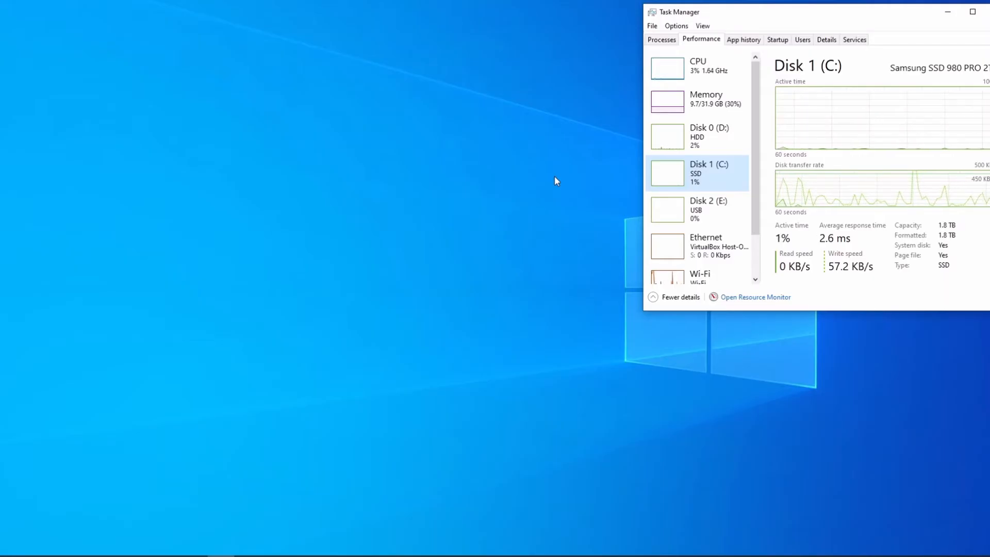
pyautogui.moveTo(381, 198)
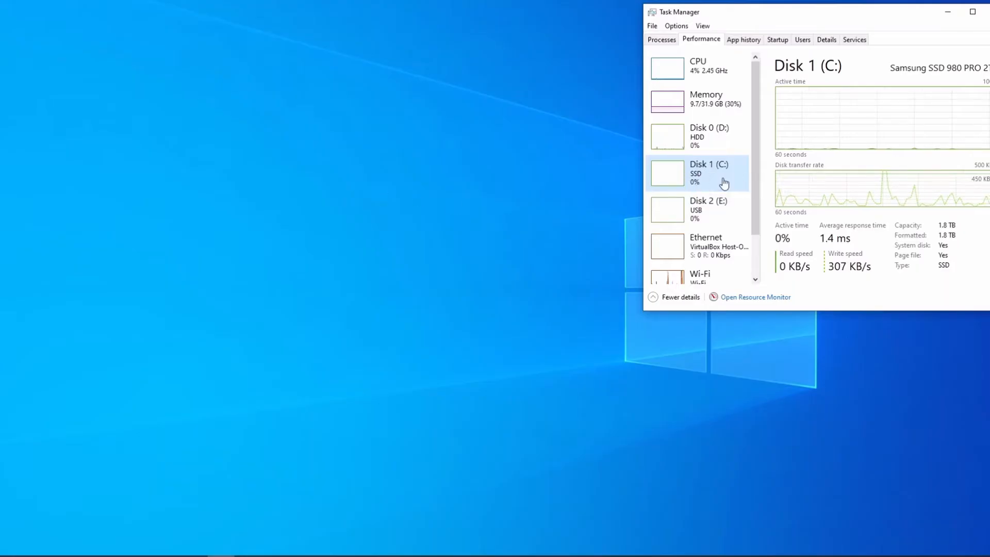
pyautogui.moveTo(720, 183)
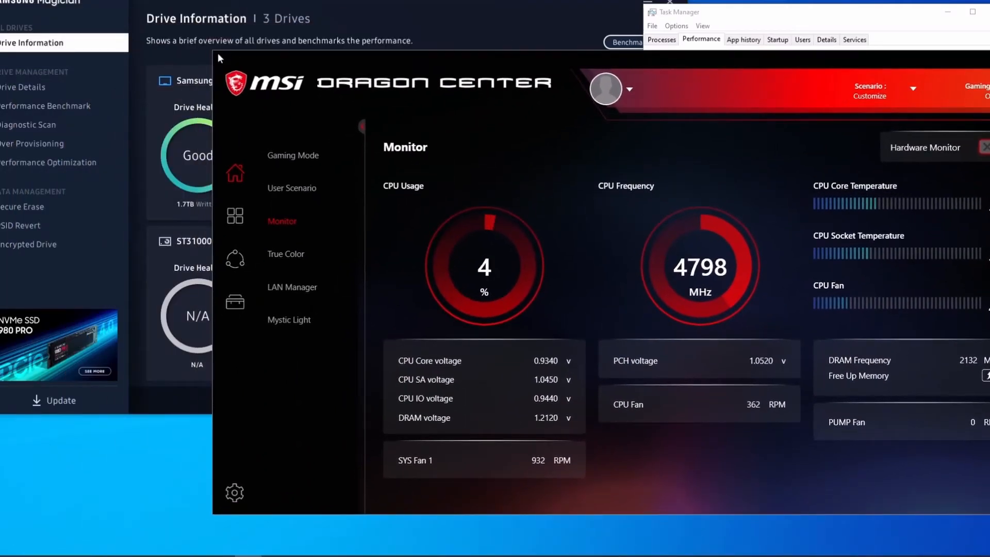
# - Reposition Dragon Center and open the Customize user-scenario profile's settings
pyautogui.moveTo(379, 82); pyautogui.dragTo(281, 215)
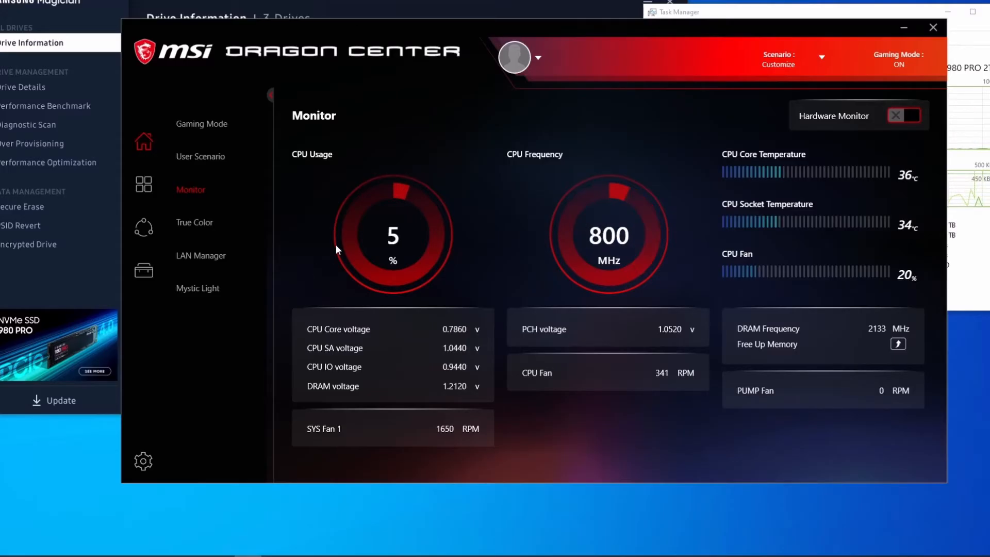
pyautogui.click(200, 156)
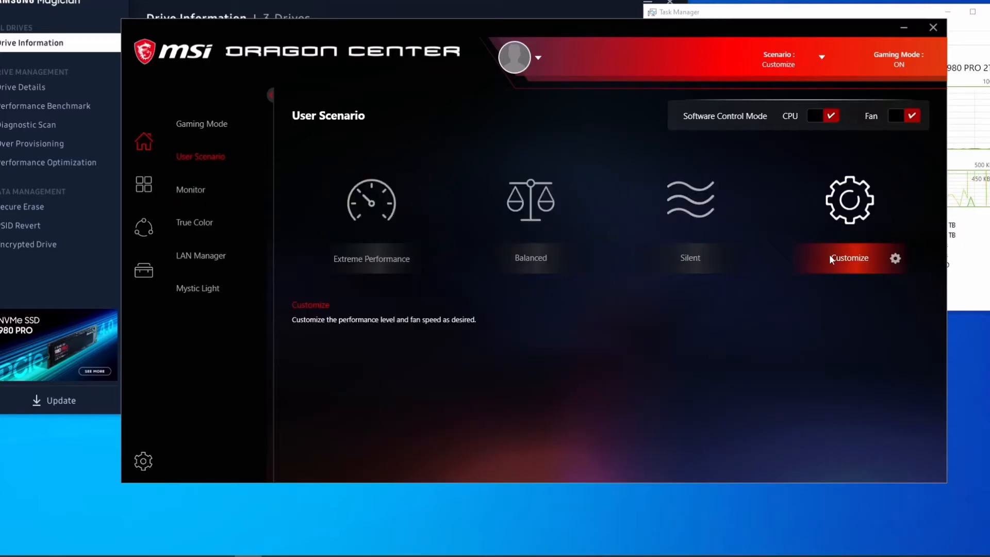
pyautogui.click(895, 258)
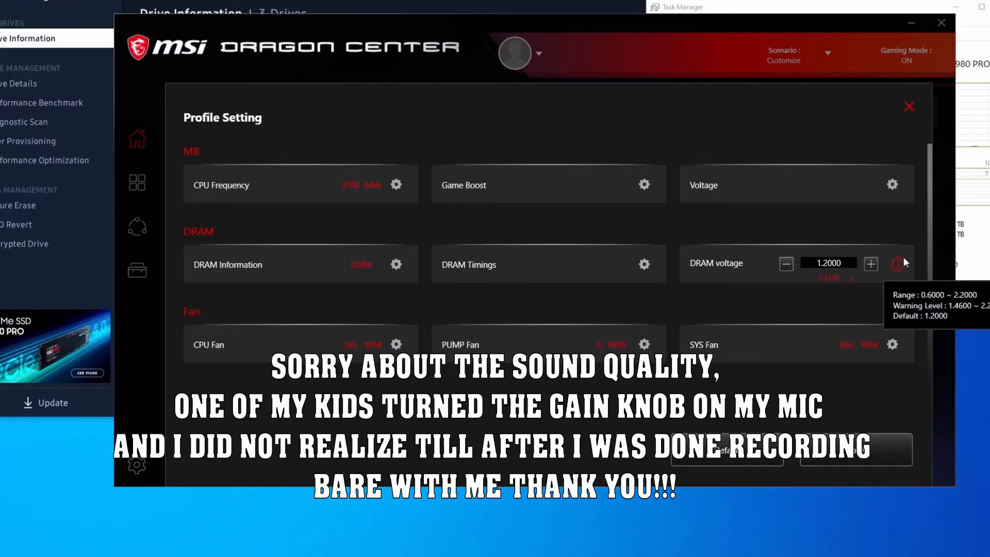
pyautogui.moveTo(892, 345)
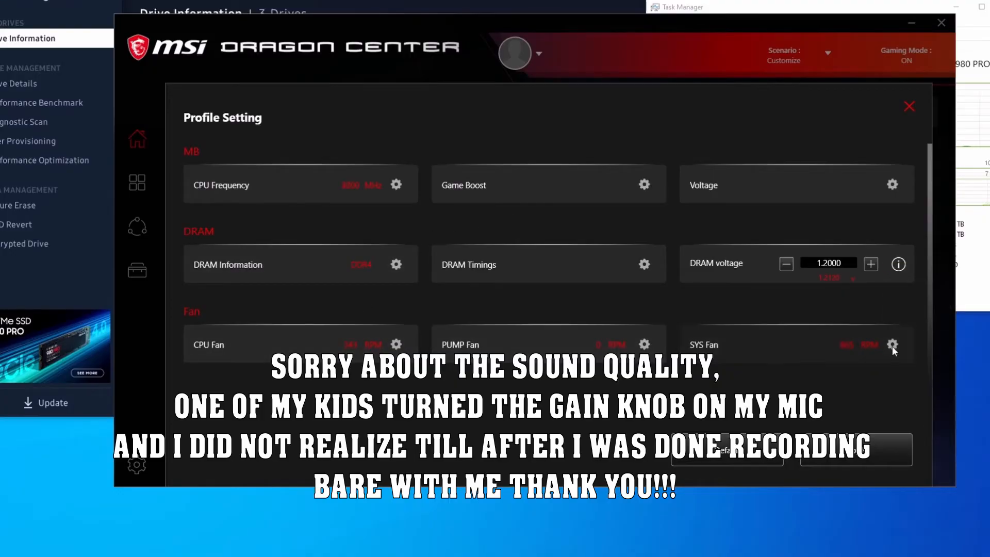
# - Open the system fan settings and select SYS Fan 2, the SSD heatsink fan
pyautogui.click(892, 345)
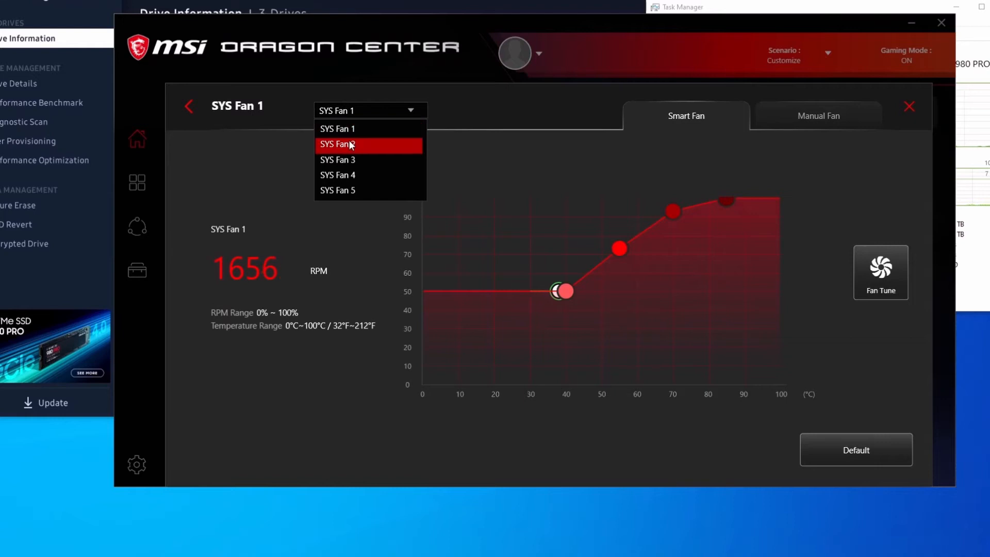
pyautogui.moveTo(376, 150)
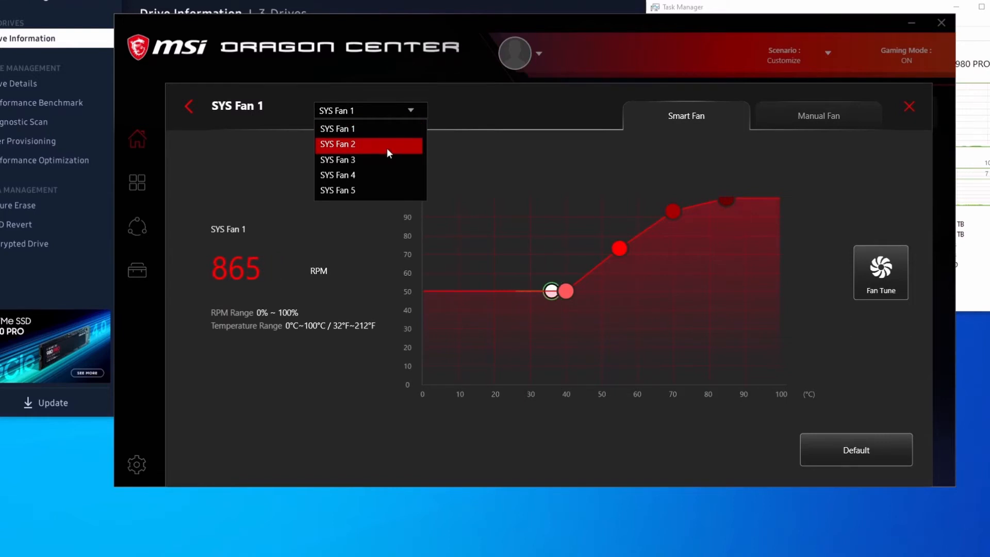
pyautogui.moveTo(550, 313)
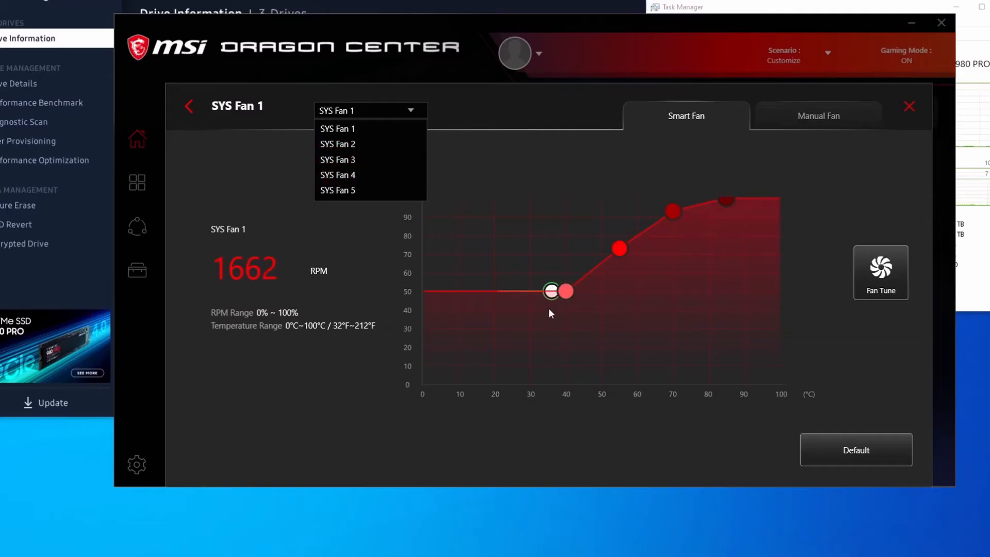
pyautogui.moveTo(370, 160)
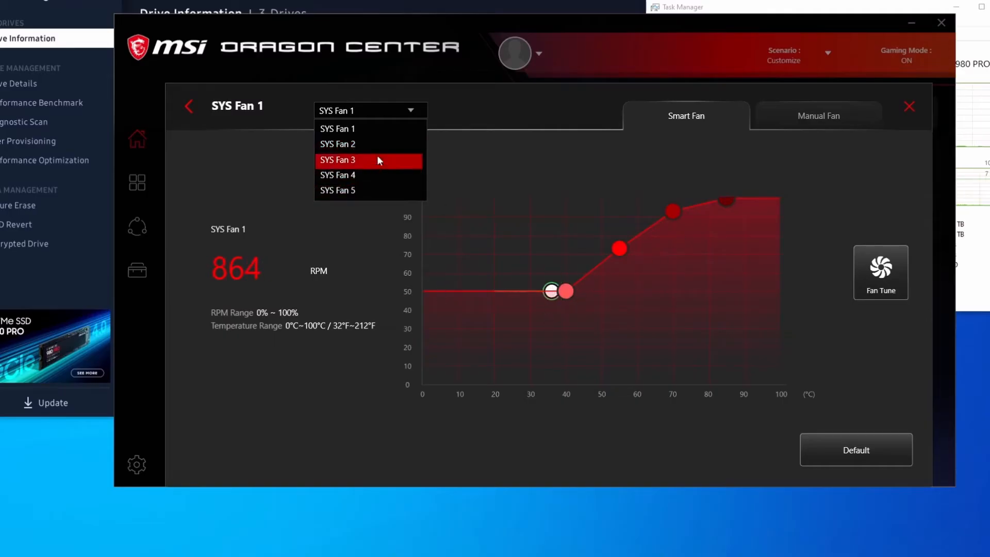
pyautogui.moveTo(369, 144)
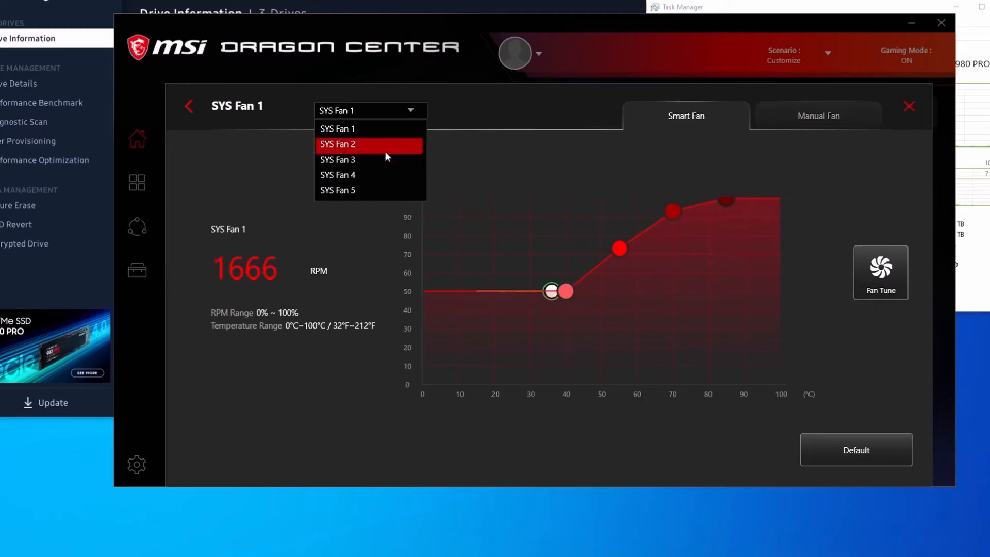
pyautogui.click(337, 143)
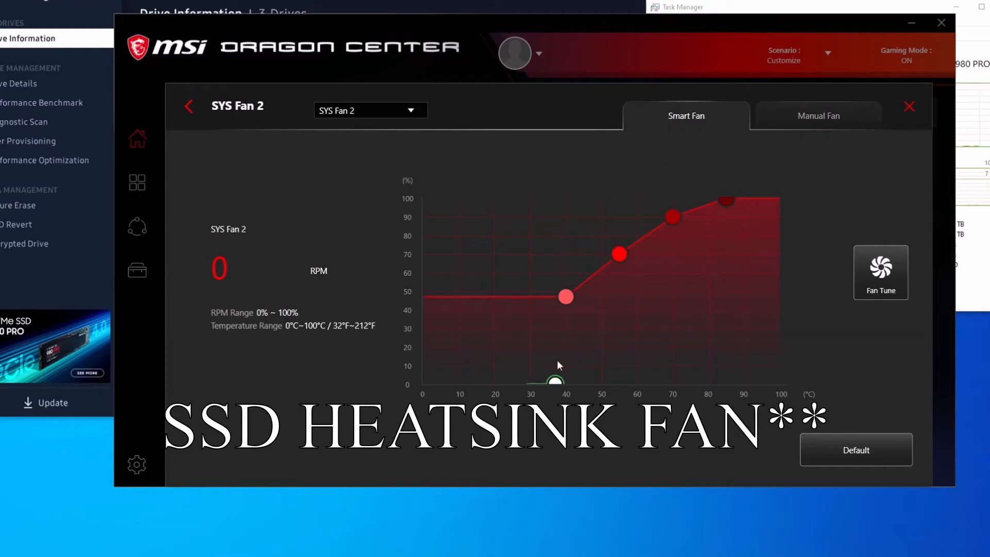
pyautogui.moveTo(435, 31)
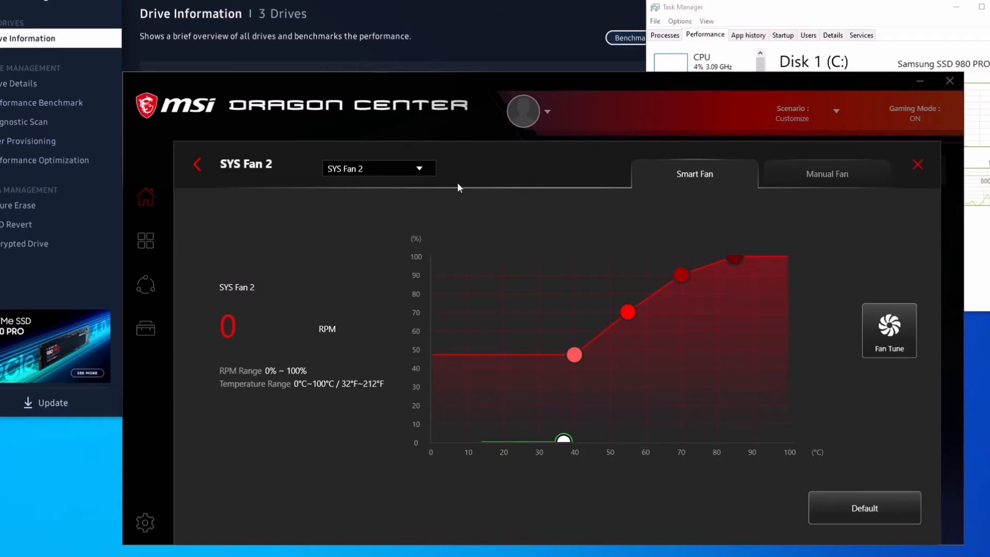
pyautogui.moveTo(487, 228)
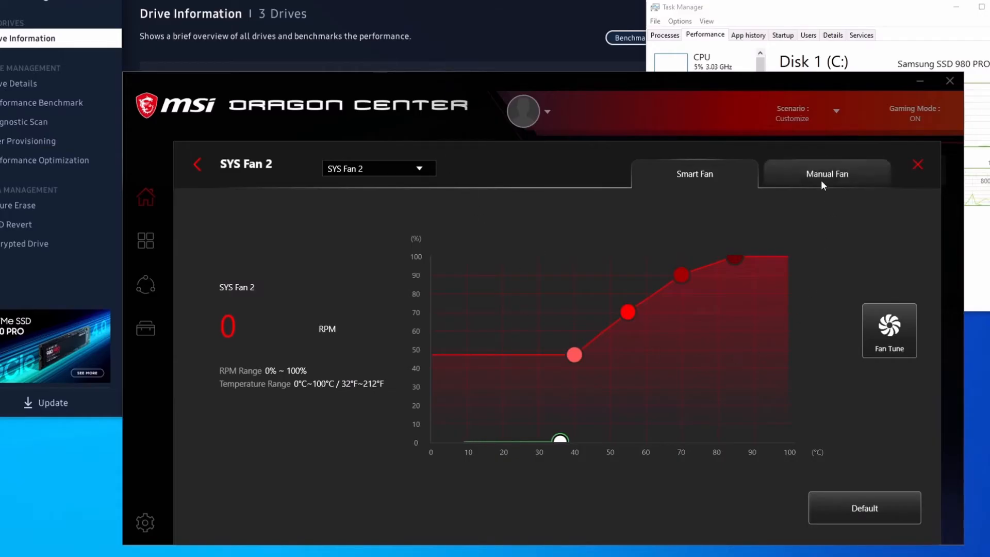
# - Switch SYS Fan 2 to the Manual Fan tab showing its speed dial
pyautogui.click(825, 174)
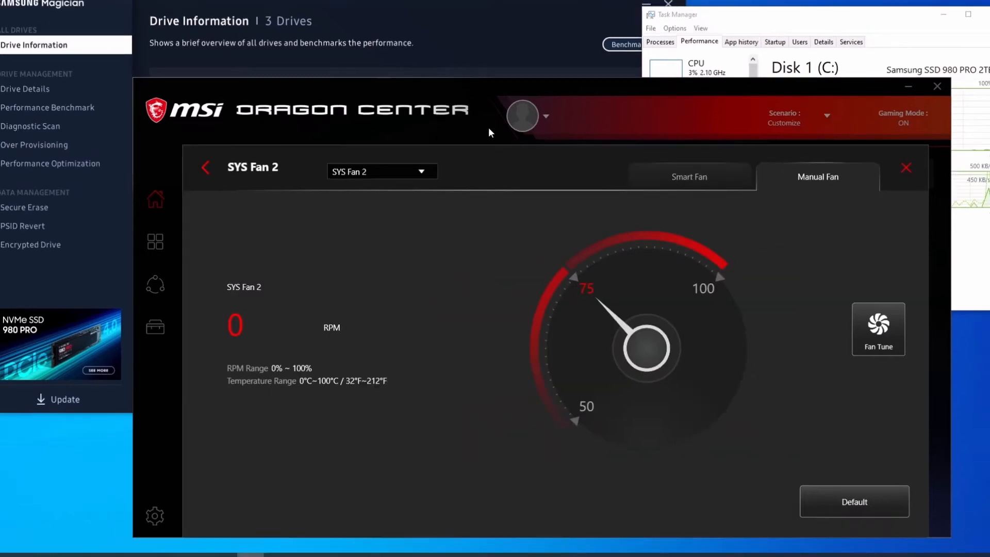
pyautogui.moveTo(445, 343)
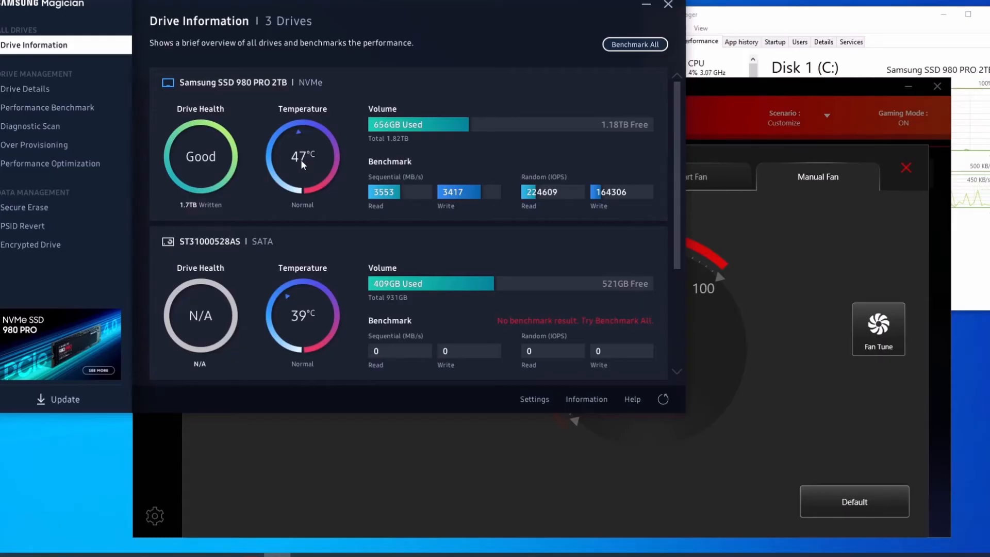
pyautogui.moveTo(497, 186)
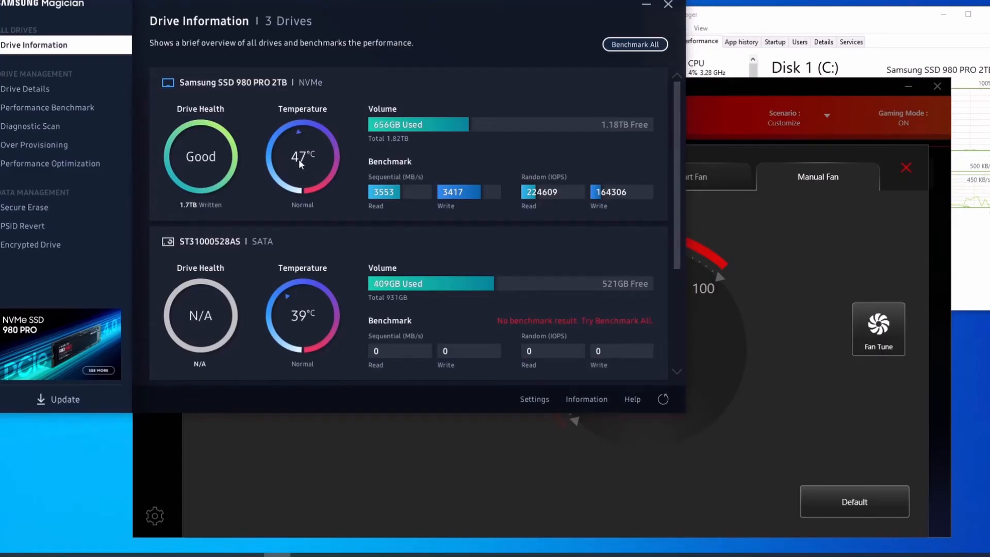
pyautogui.moveTo(745, 234)
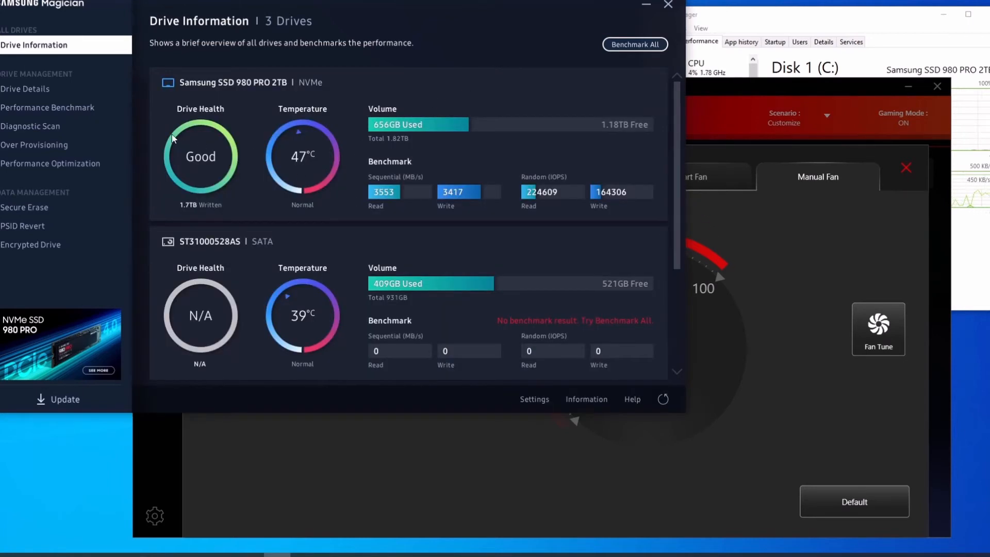
pyautogui.moveTo(90, 112)
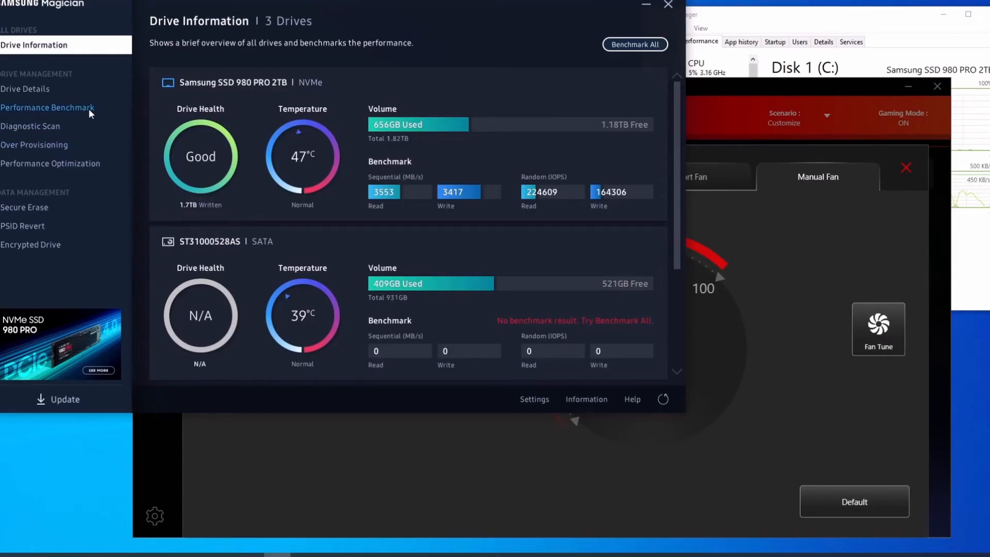
# - Open Drive Details for the Samsung SSD in Samsung Magician
pyautogui.click(26, 88)
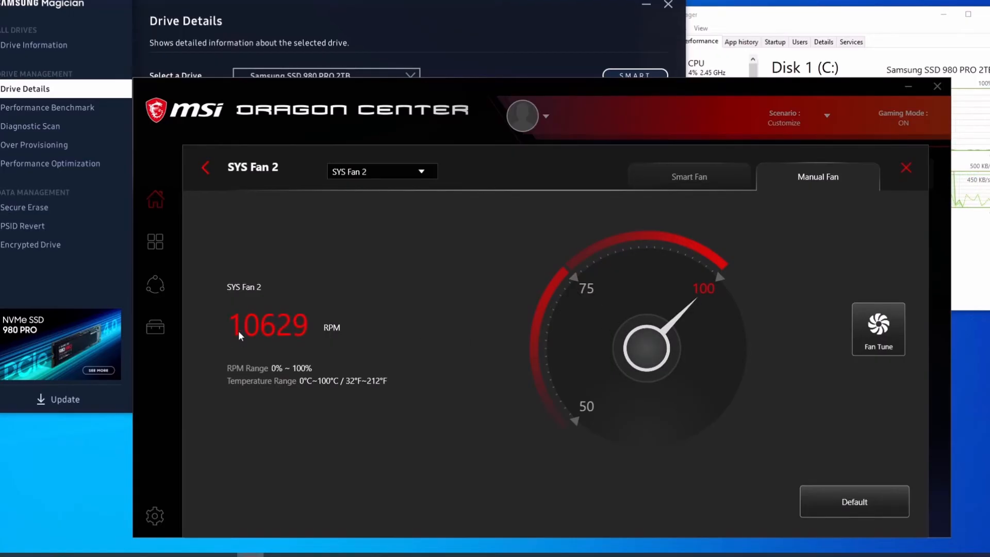
pyautogui.moveTo(582, 291)
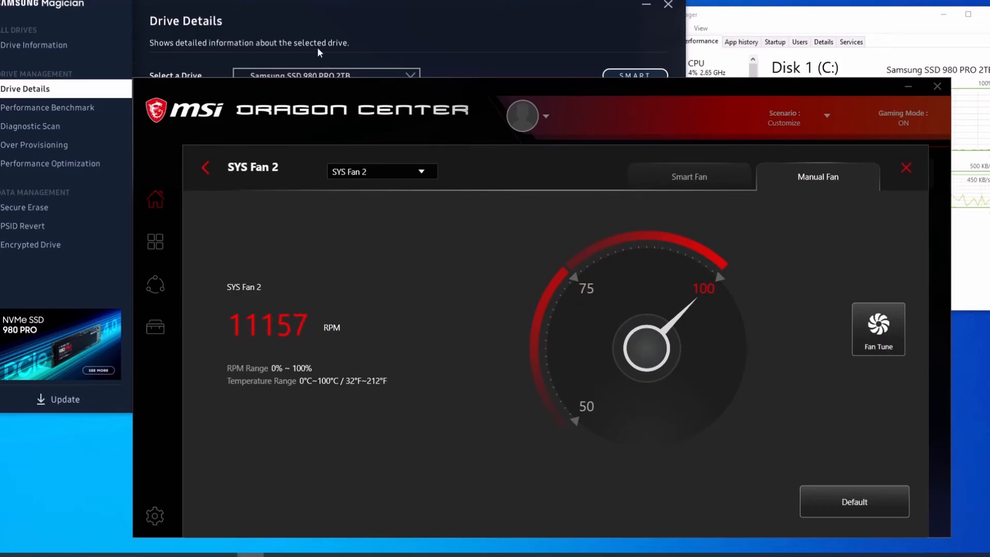
pyautogui.moveTo(345, 214)
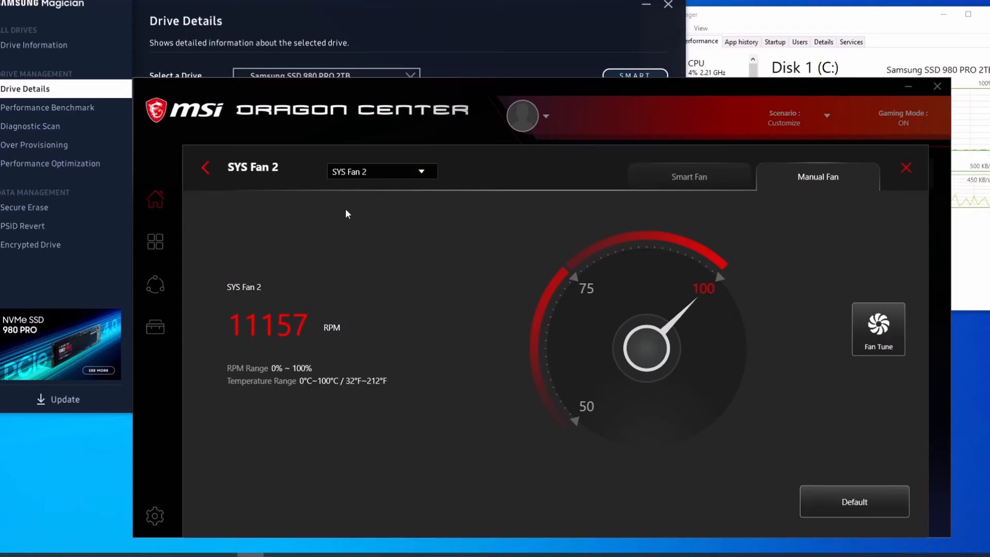
pyautogui.moveTo(463, 259)
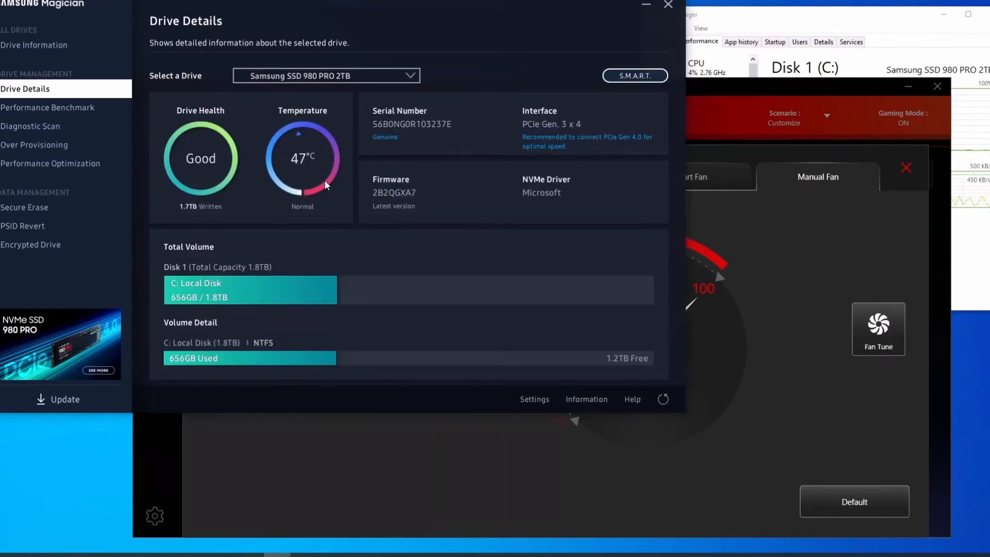
pyautogui.moveTo(283, 158)
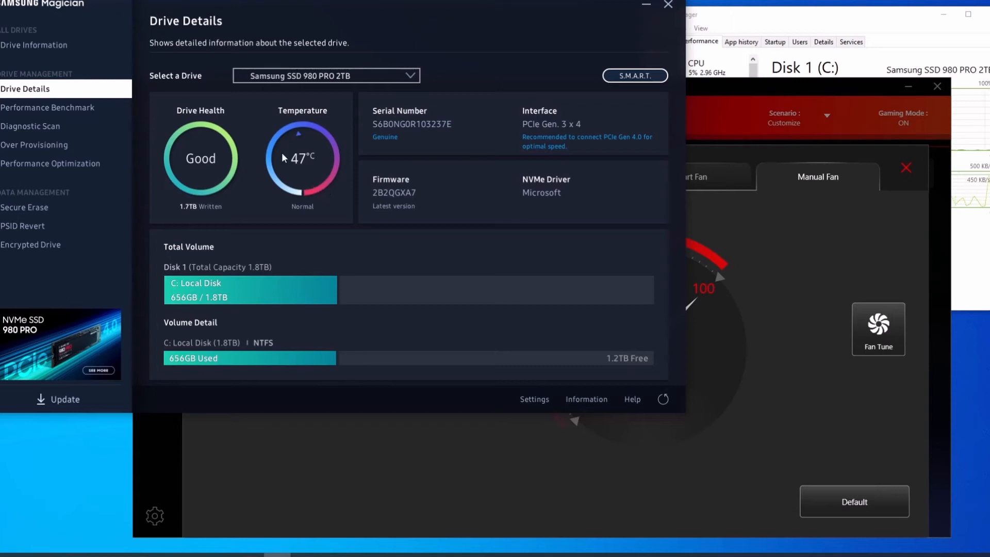
pyautogui.moveTo(776, 102)
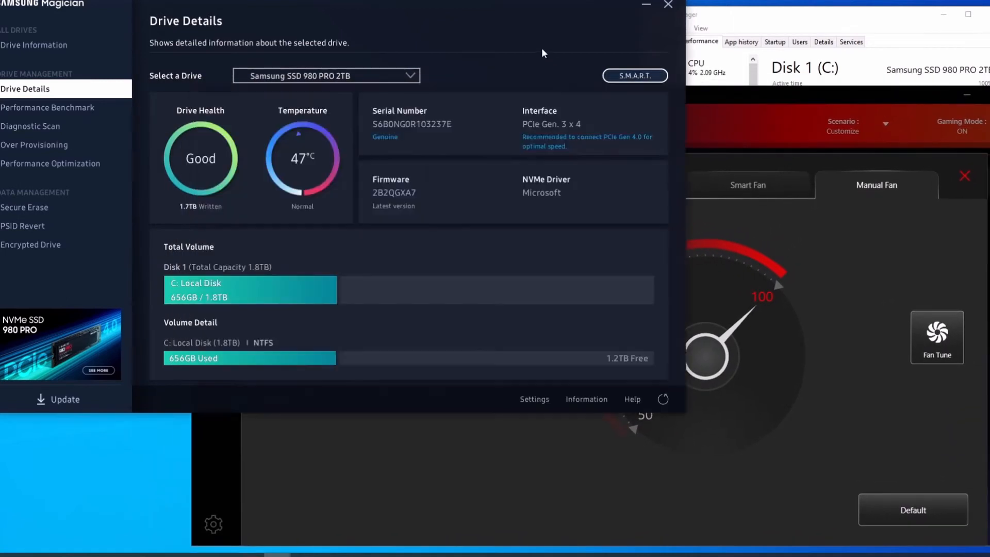
pyautogui.moveTo(769, 292)
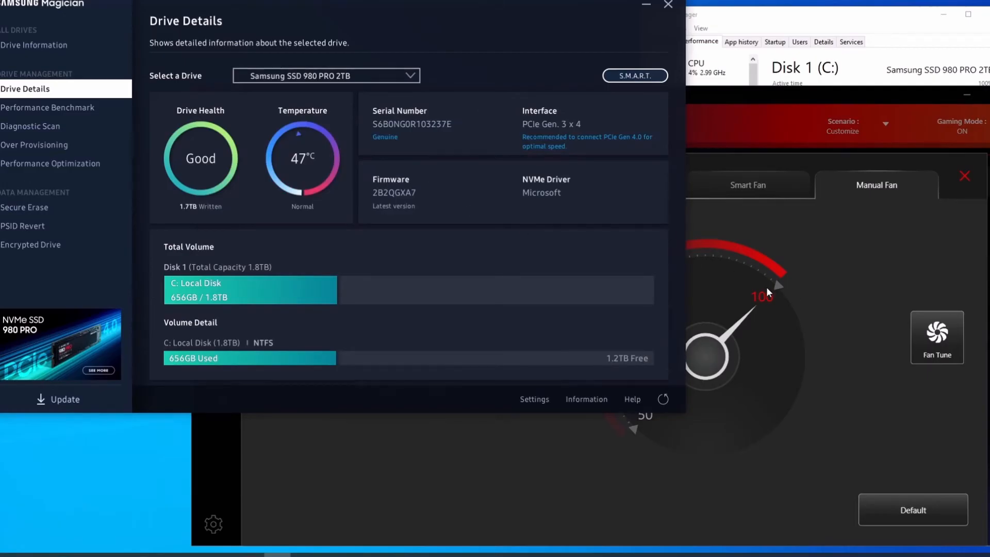
pyautogui.moveTo(841, 281)
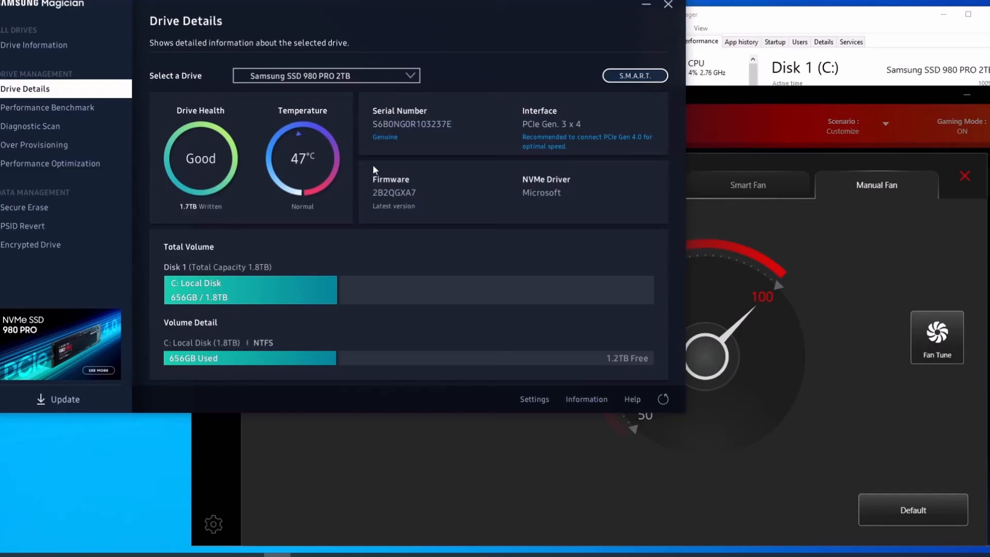
pyautogui.moveTo(341, 190)
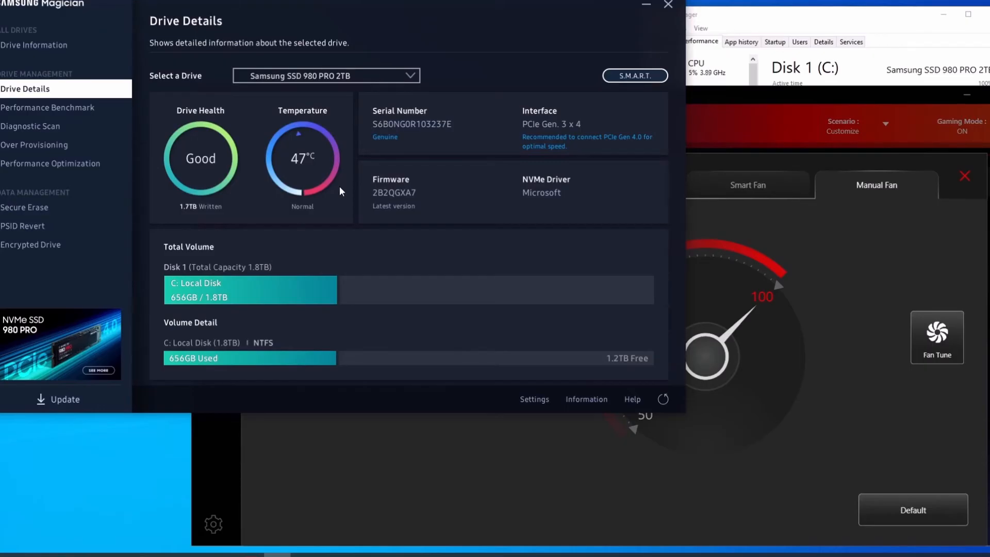
pyautogui.moveTo(831, 228)
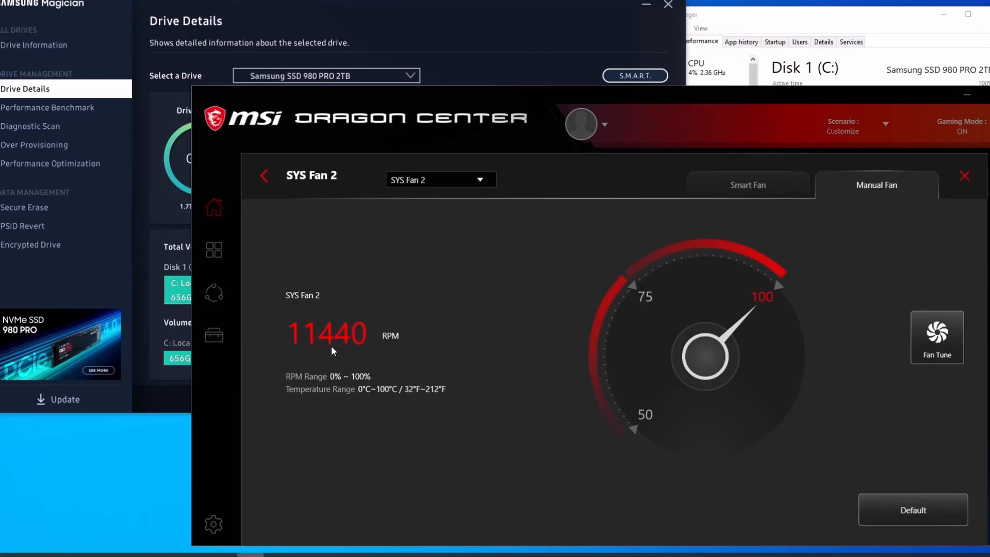
pyautogui.moveTo(504, 341)
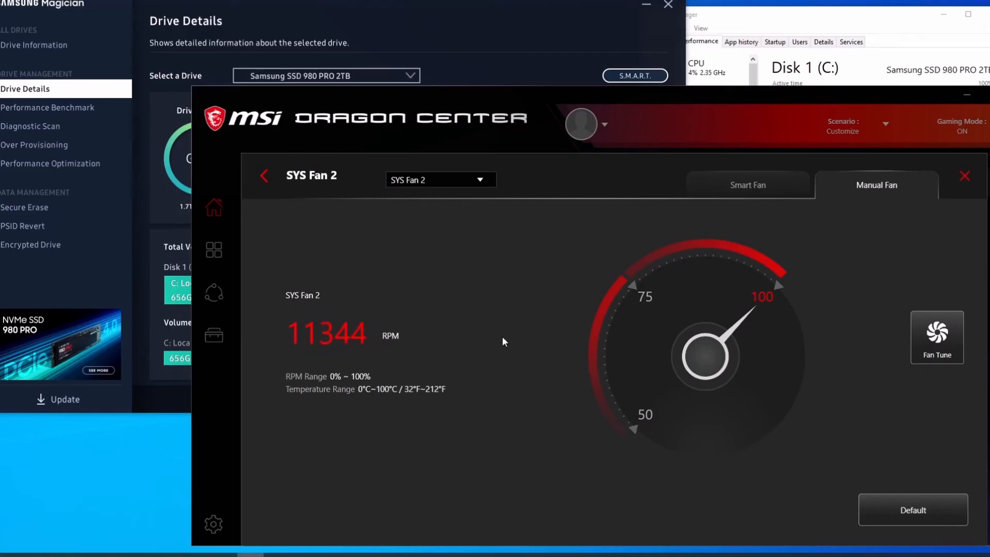
pyautogui.moveTo(774, 306)
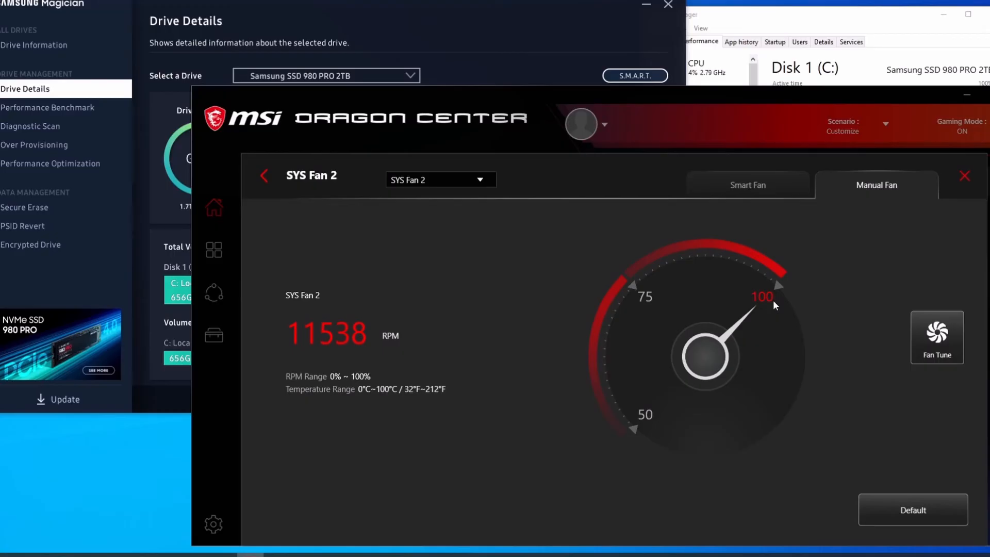
pyautogui.click(487, 53)
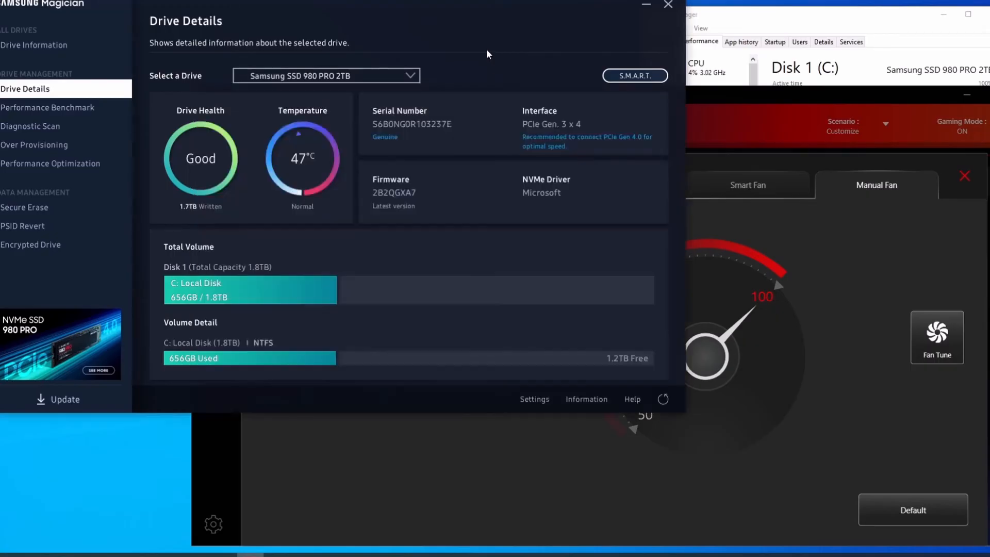
pyautogui.moveTo(301, 177)
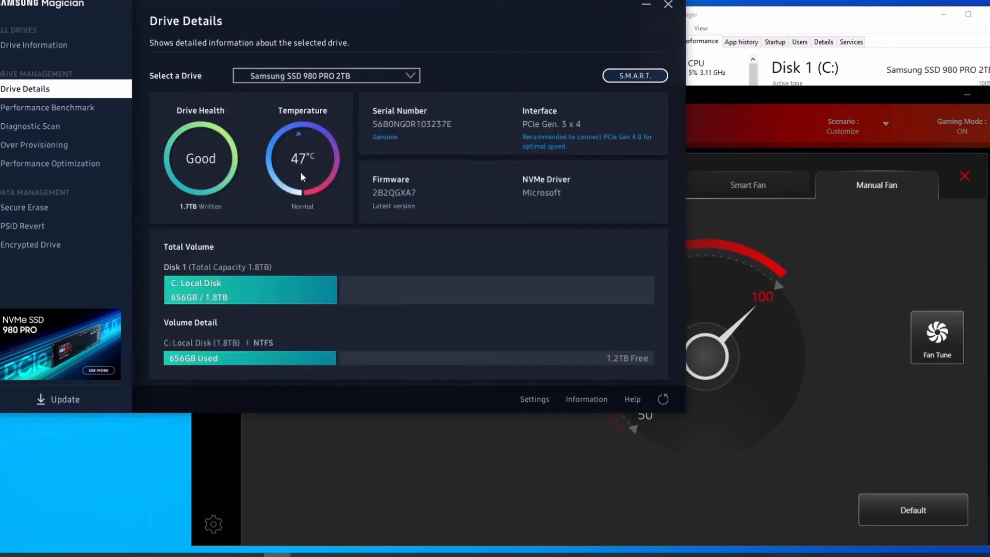
# - Refresh Drive Details via Performance Benchmark, showing the 980 PRO at 46 °C
pyautogui.click(47, 107)
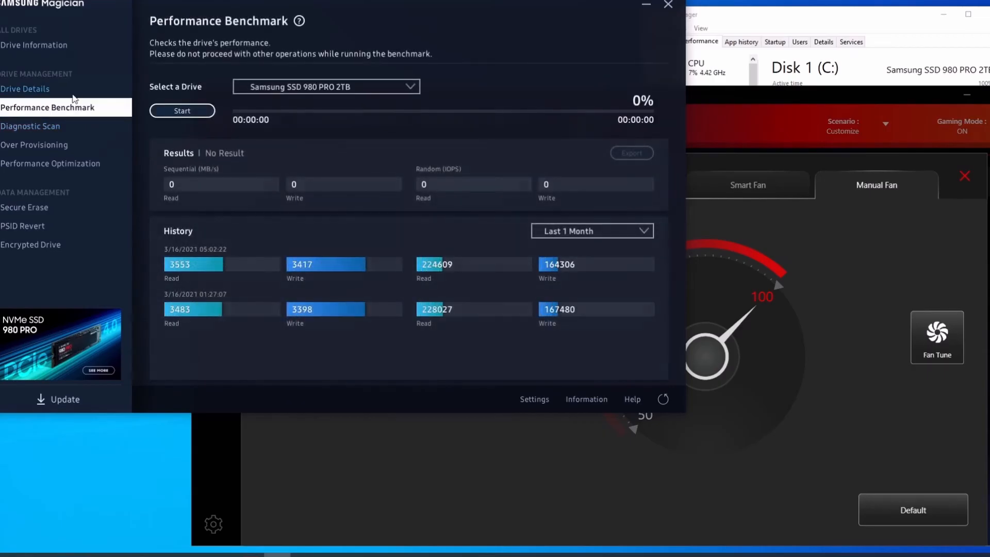
pyautogui.click(25, 89)
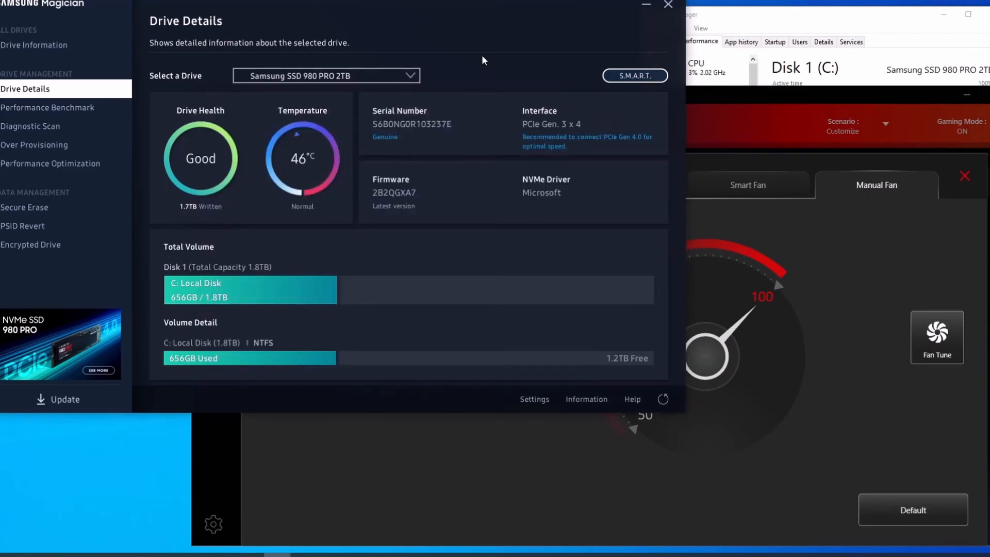
pyautogui.moveTo(843, 259)
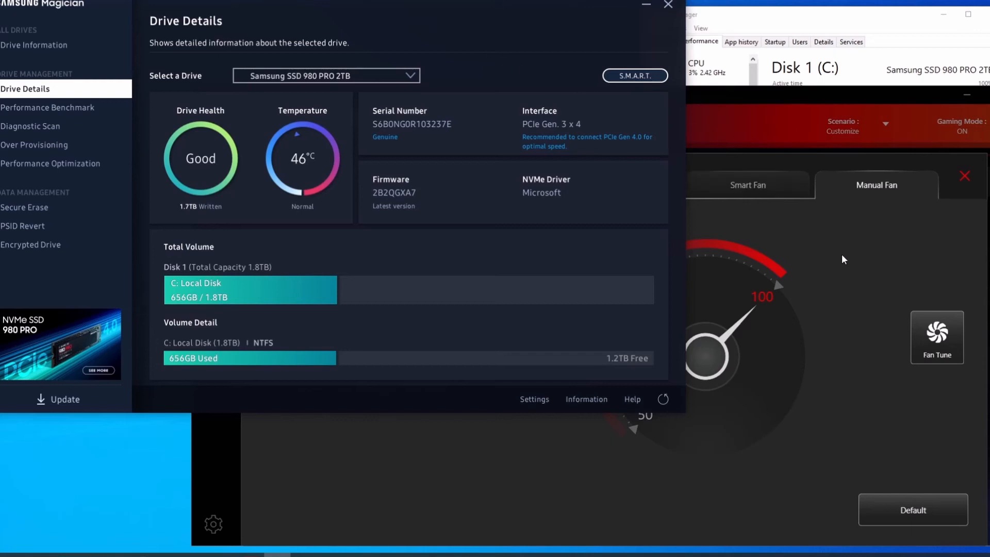
pyautogui.moveTo(549, 59)
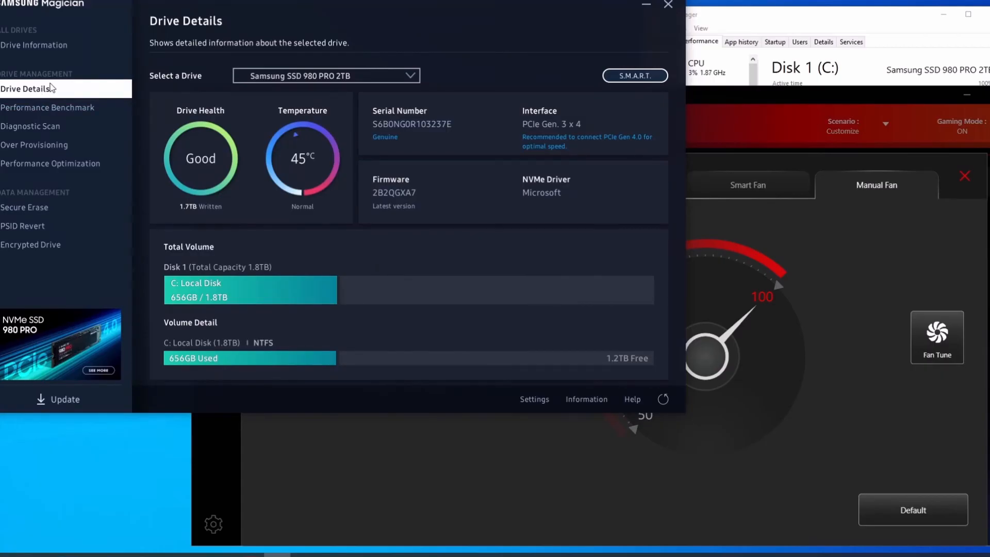
pyautogui.moveTo(55, 135)
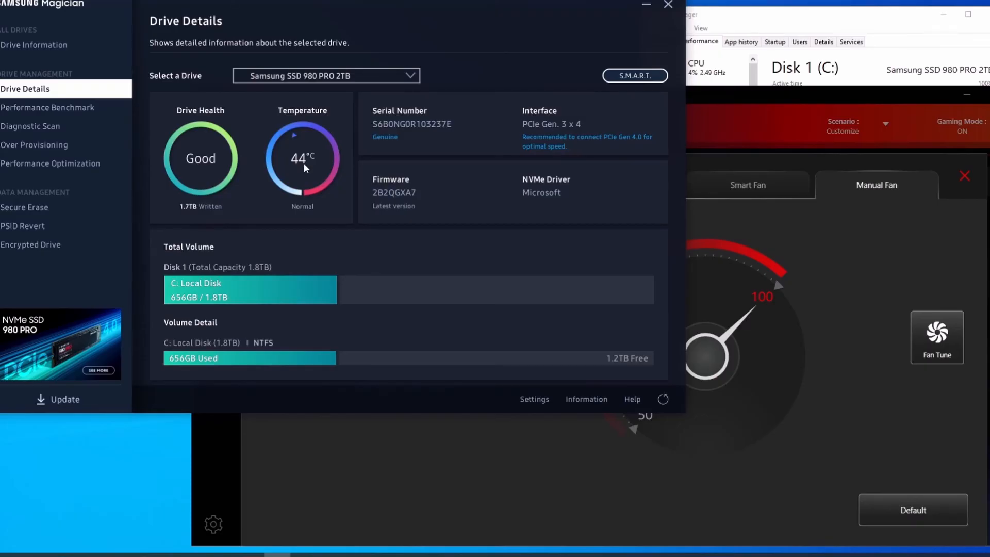
pyautogui.moveTo(806, 307)
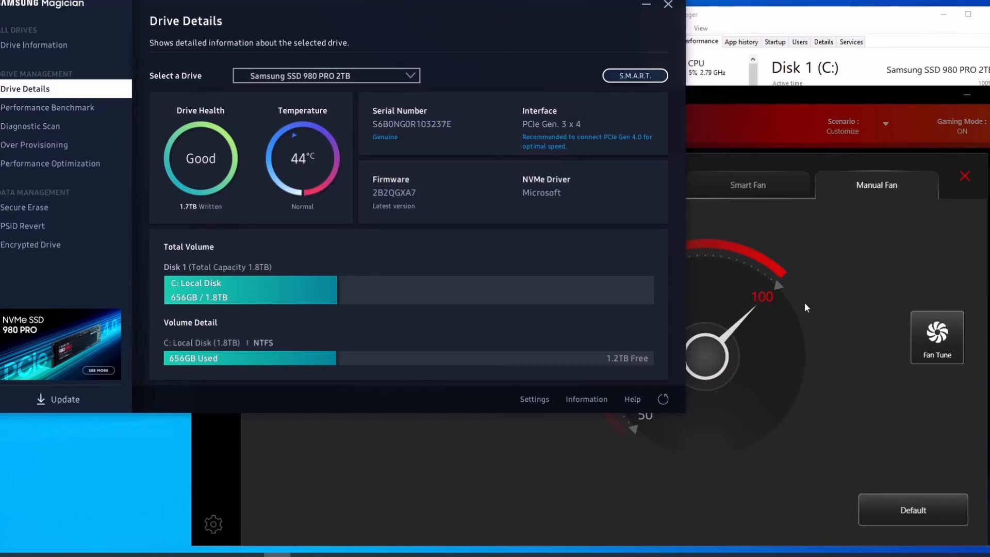
pyautogui.moveTo(552, 237)
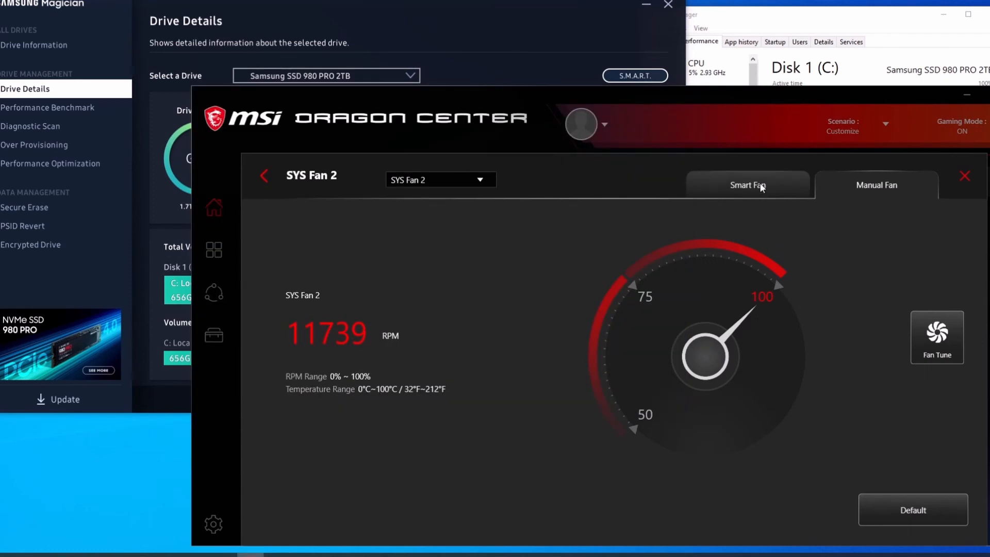
# - Return SYS Fan 2 to Smart Fan, then close Dragon Center
pyautogui.click(748, 185)
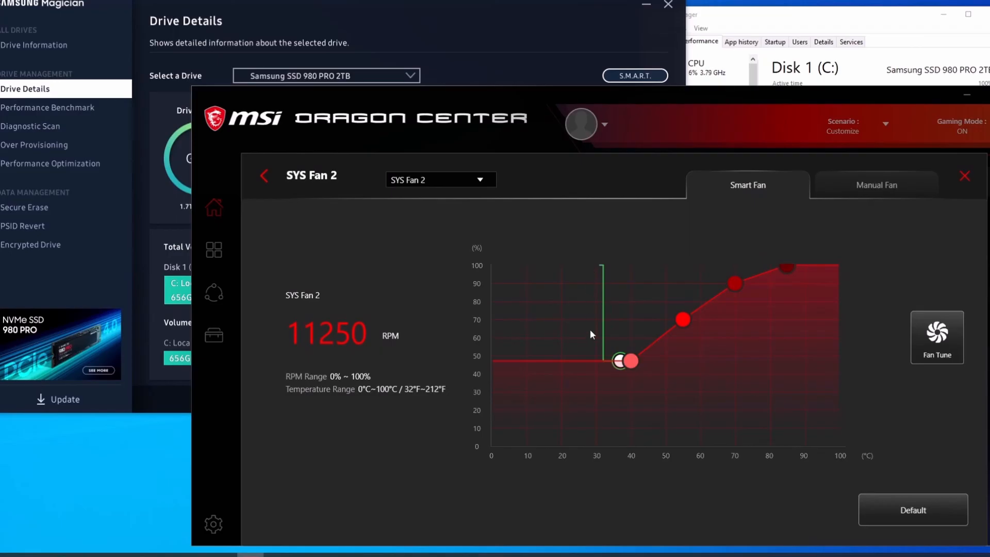
pyautogui.moveTo(867, 265)
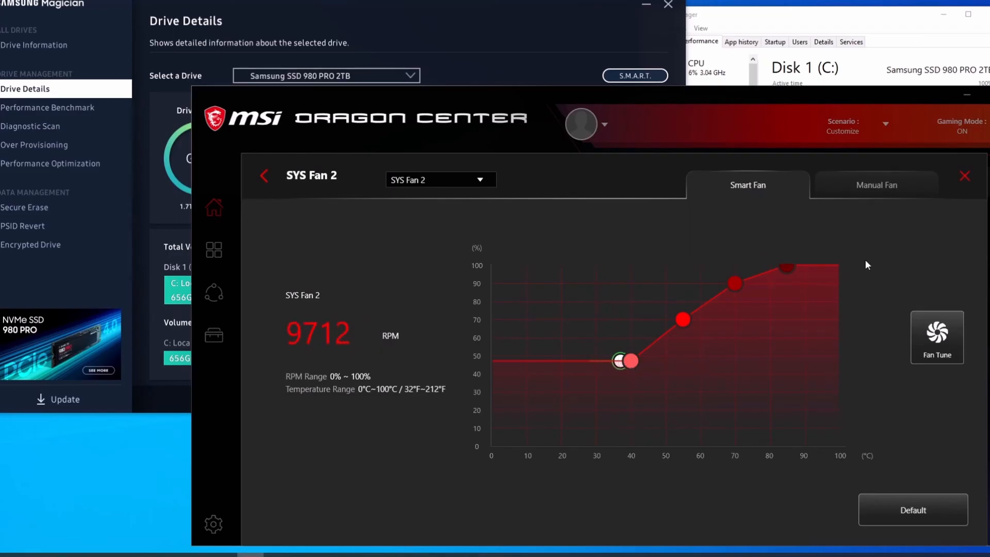
pyautogui.click(964, 175)
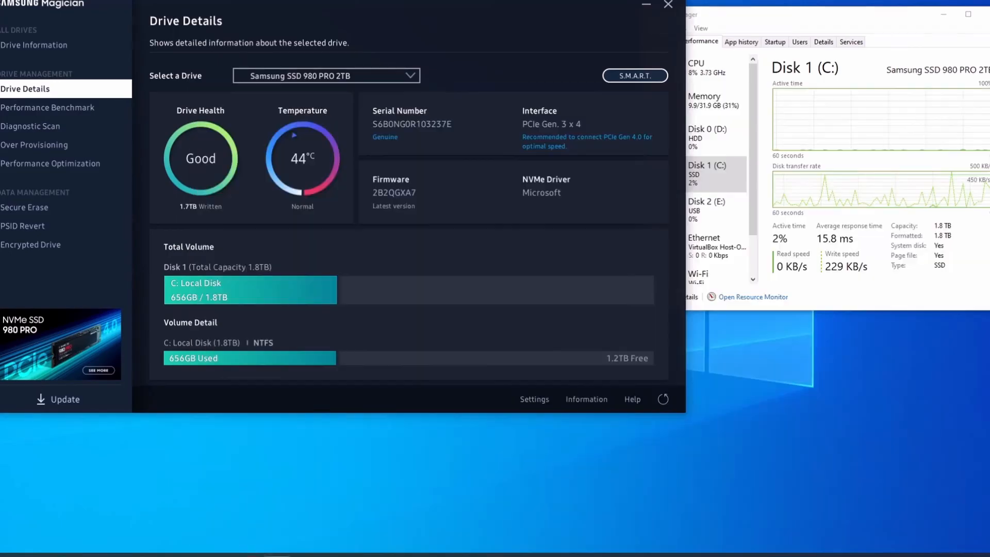